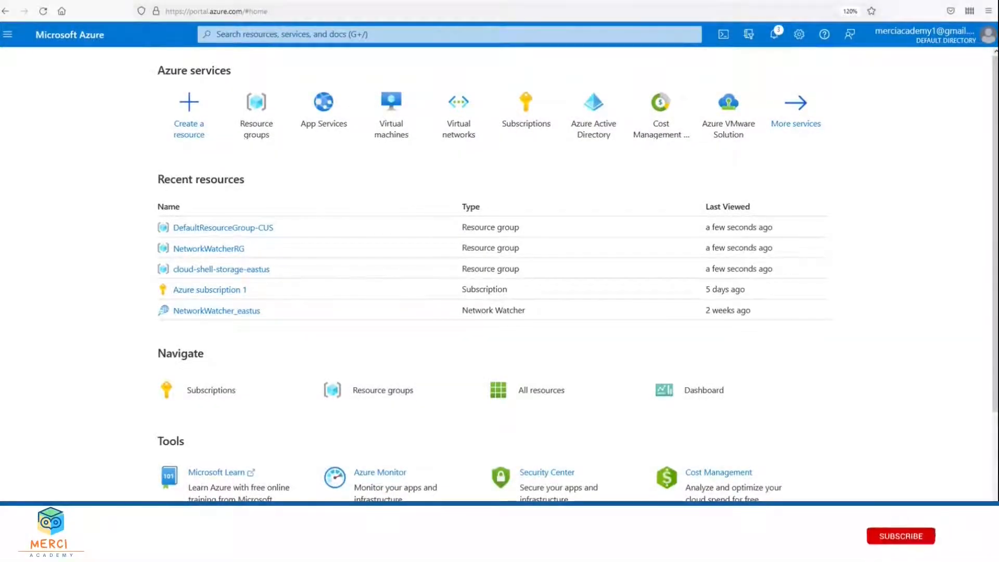
Go to the App Services page from the portal menu, which lists no apps yet.
{"action": "left_click", "coordinate": [901, 536]}
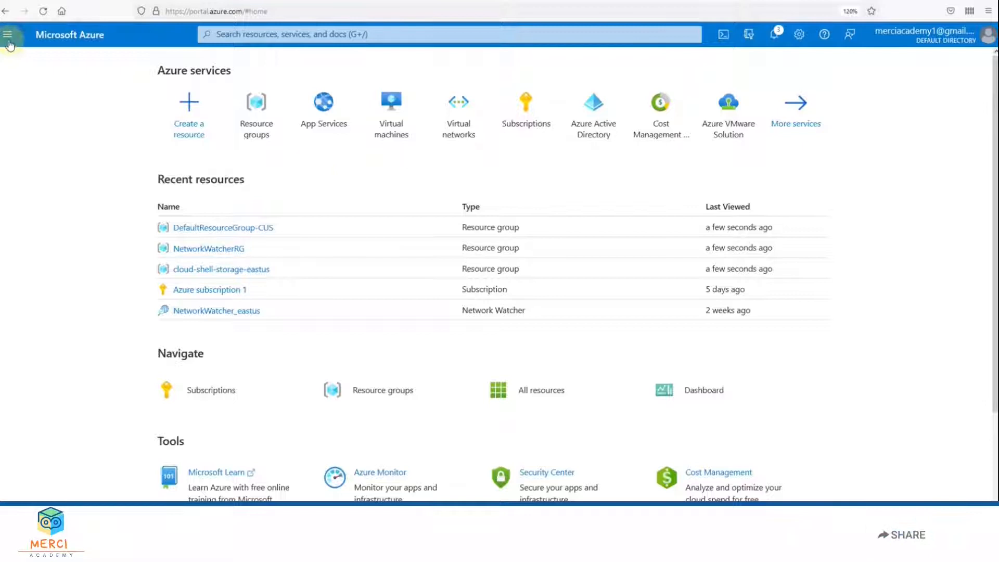
{"action": "left_click", "coordinate": [8, 34]}
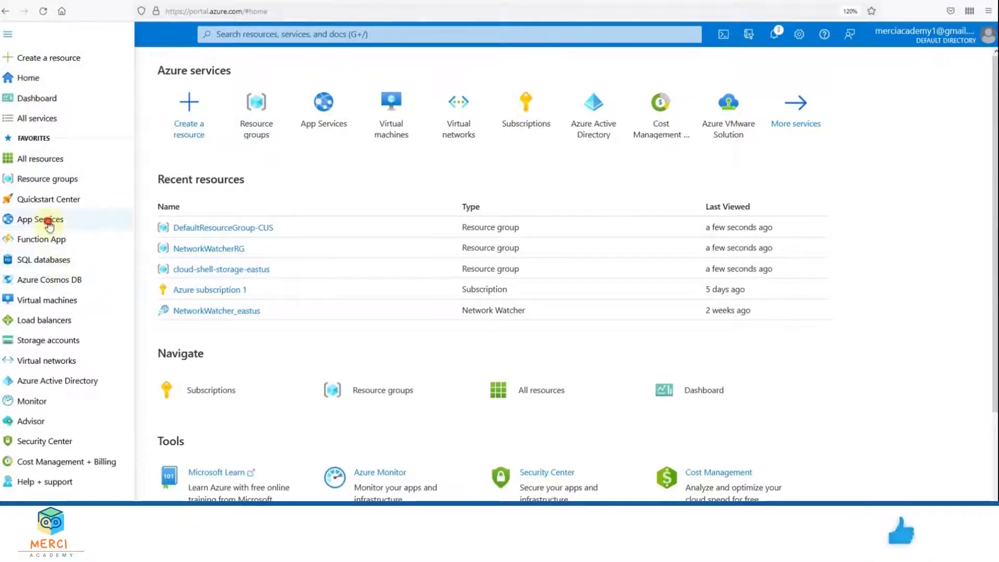
{"action": "left_click", "coordinate": [39, 219]}
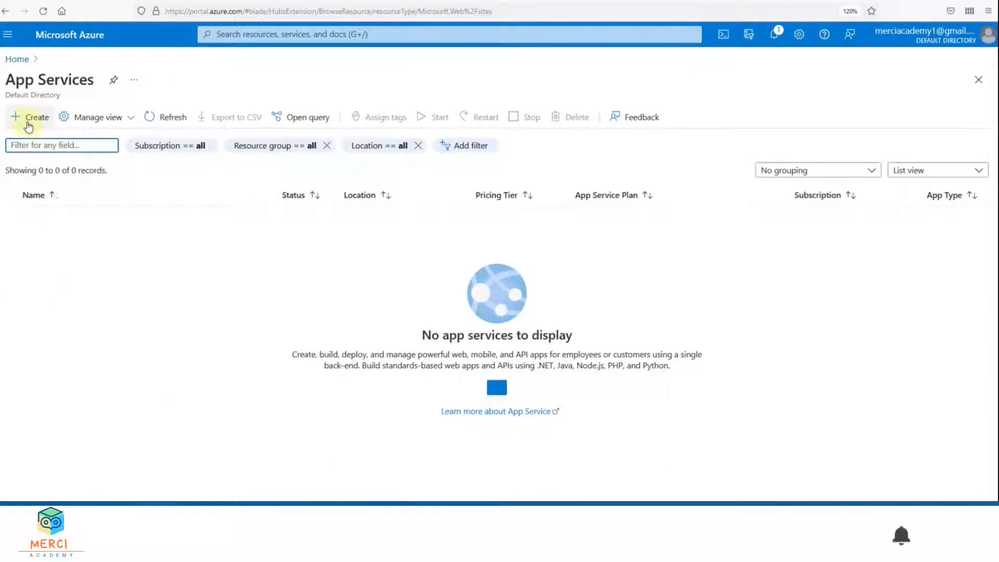
Begin a new web app with a new resource group named mydockerwebapp01.
{"action": "left_click", "coordinate": [31, 117]}
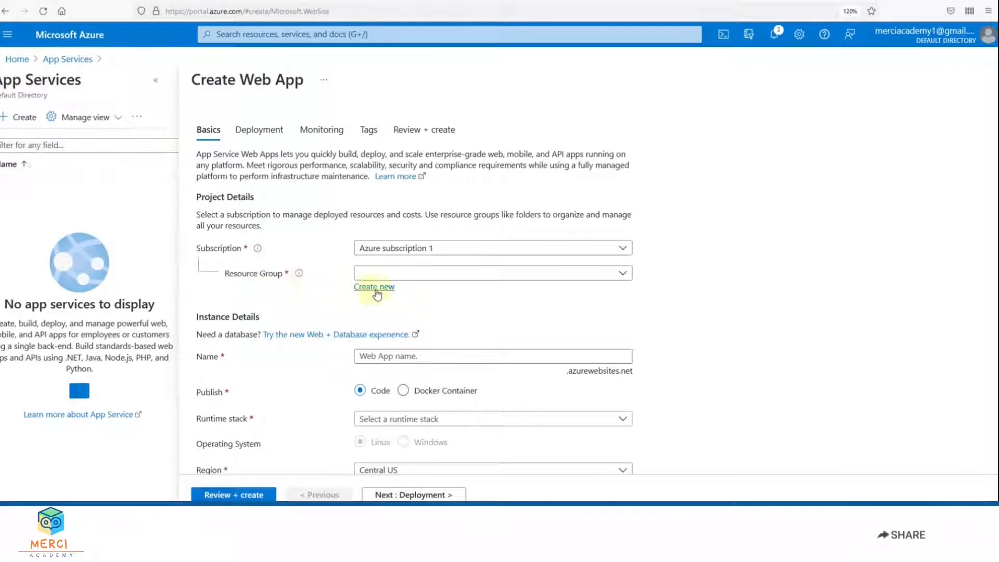
{"action": "left_click", "coordinate": [374, 287]}
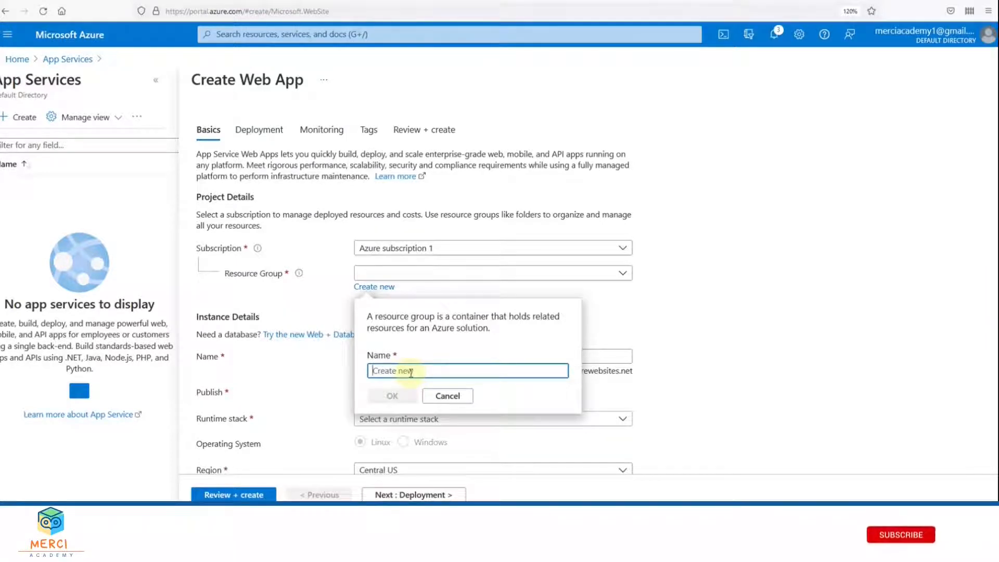
{"action": "type", "text": "mydockerwebapp01"}
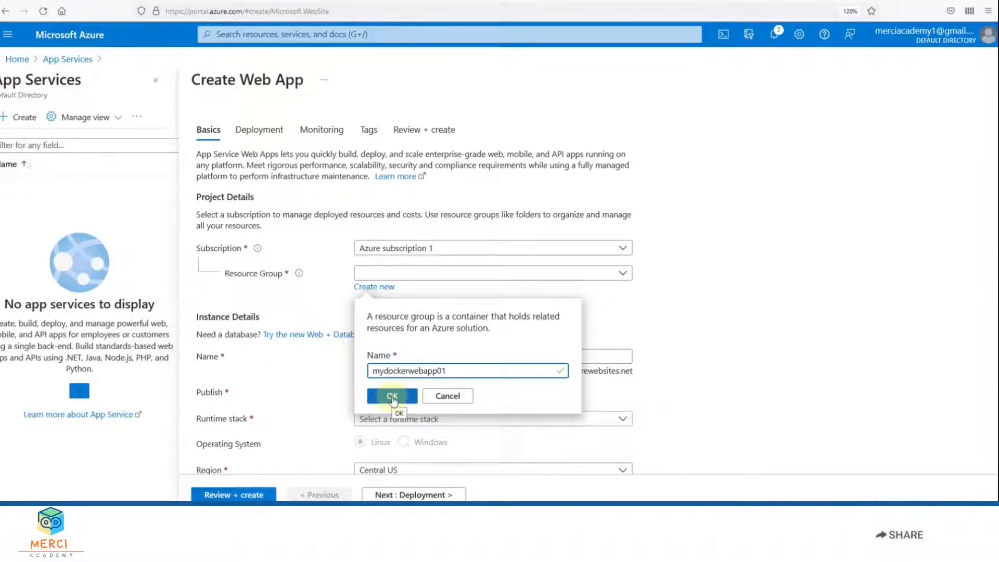
{"action": "left_click", "coordinate": [392, 396]}
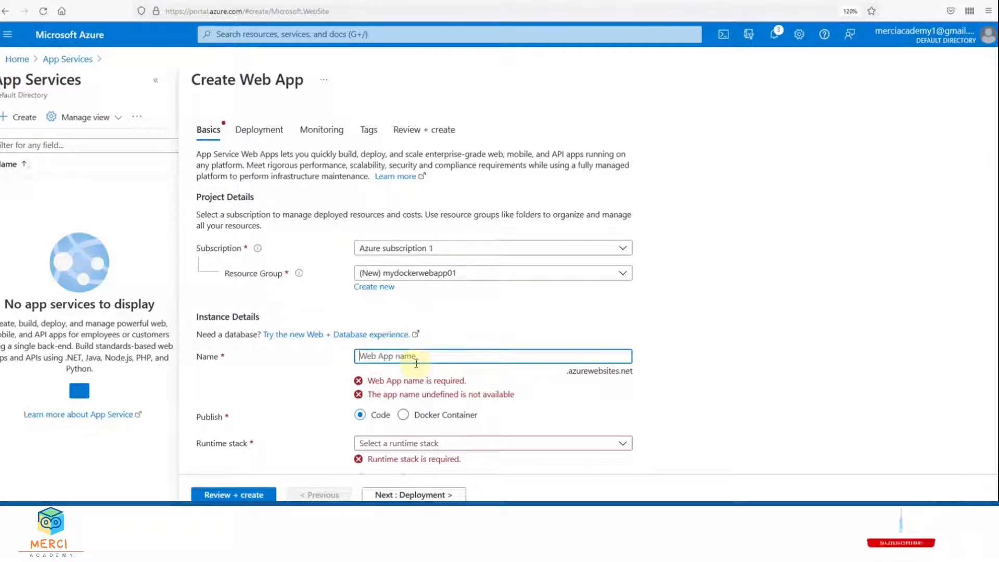
Name the app webappmerci, choose Docker Container publishing, and scroll to the App Service Plan.
{"action": "type", "text": "webappmerci"}
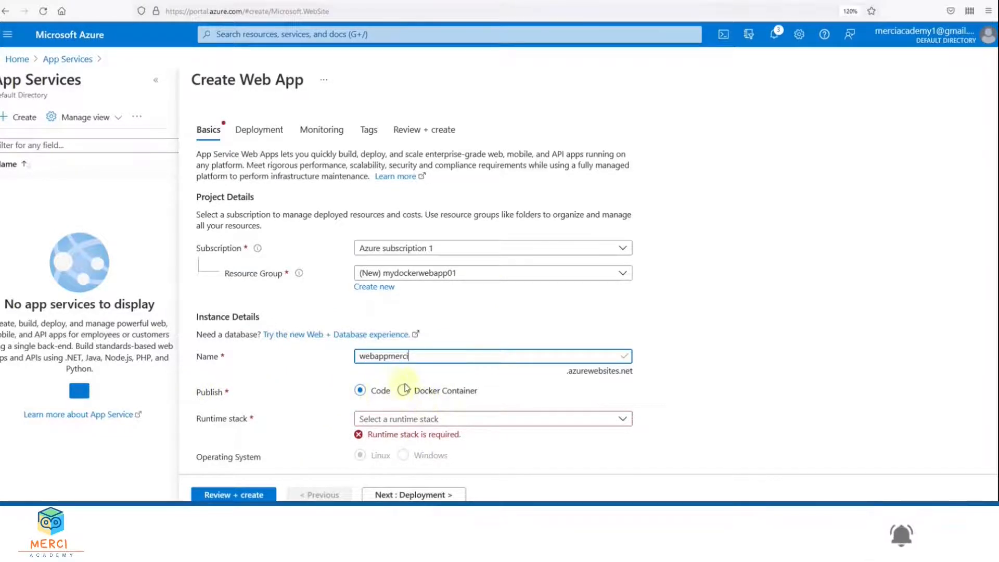
{"action": "left_click", "coordinate": [404, 389]}
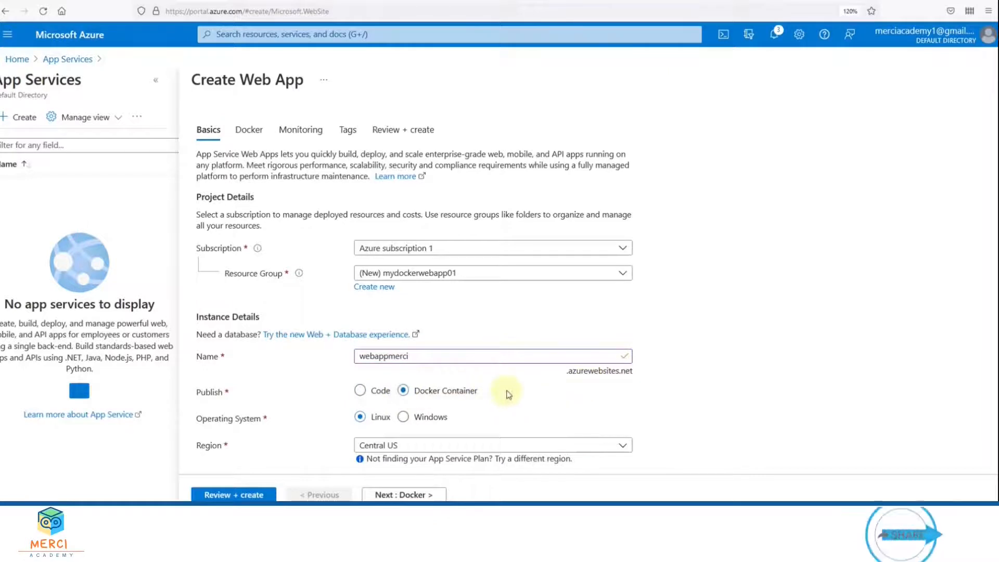
{"action": "scroll", "scroll_direction": "down", "scroll_amount": 3}
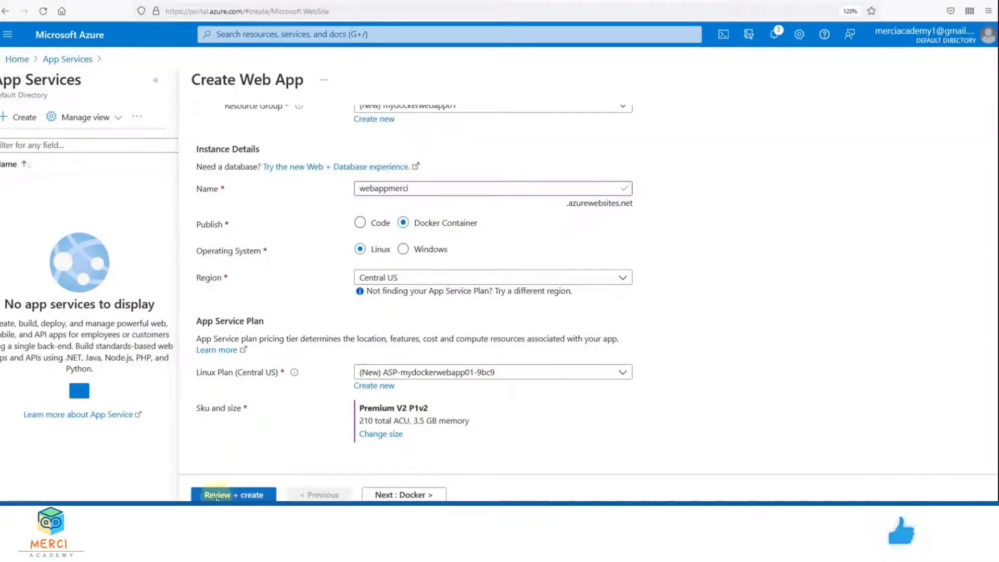
Validate the webappmerci configuration with Review + create, then create it to start deployment.
{"action": "left_click", "coordinate": [233, 494]}
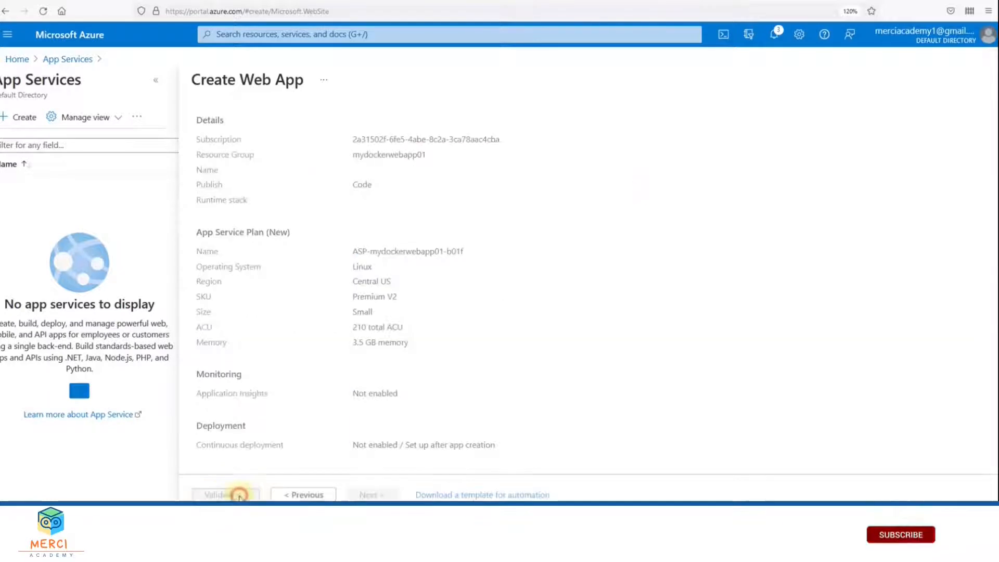
{"action": "left_click", "coordinate": [226, 495]}
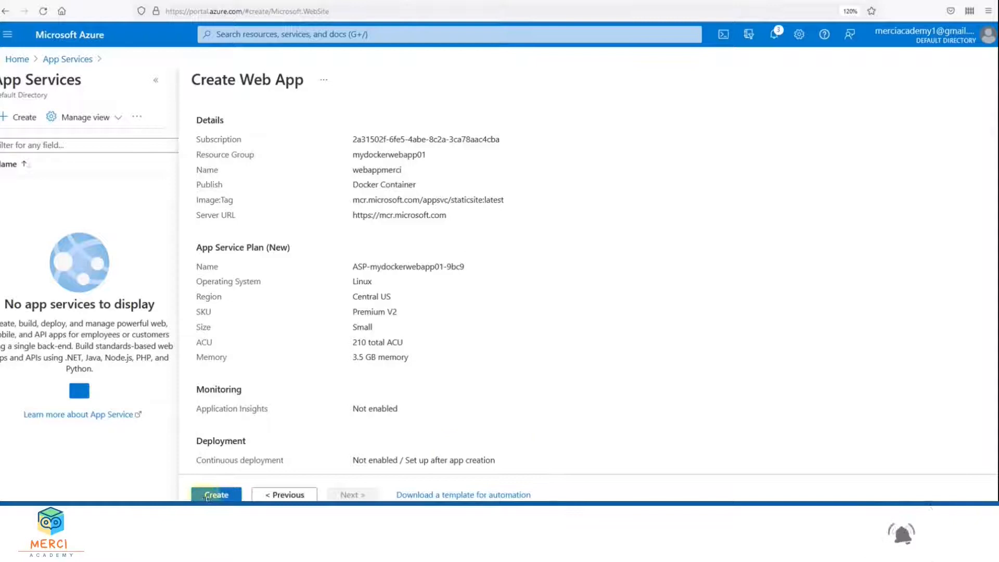
{"action": "left_click", "coordinate": [216, 495]}
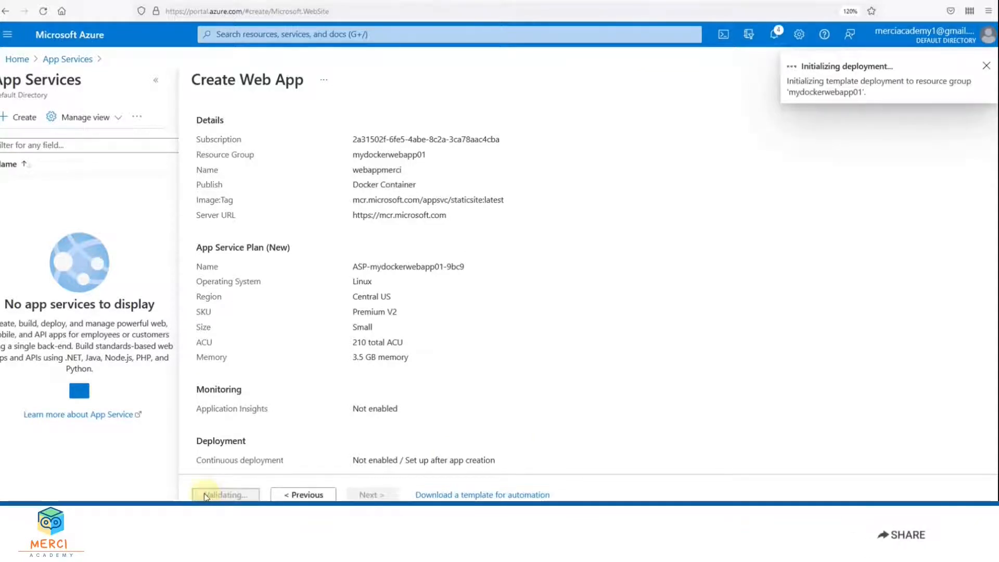
{"action": "left_click", "coordinate": [225, 495]}
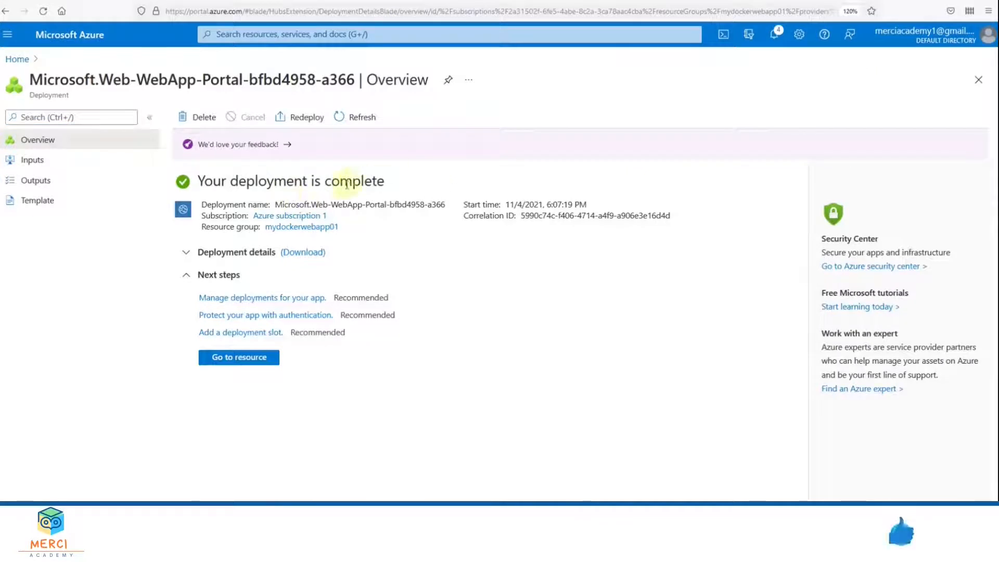
{"action": "mouse_move", "coordinate": [395, 236]}
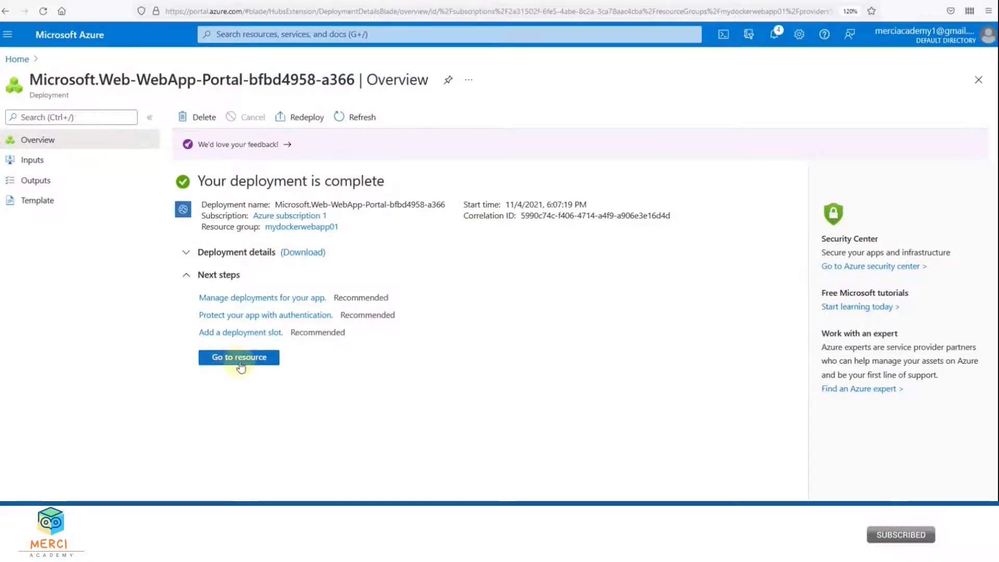
Go to the deployed webappmerci resource's overview page.
{"action": "left_click", "coordinate": [238, 357]}
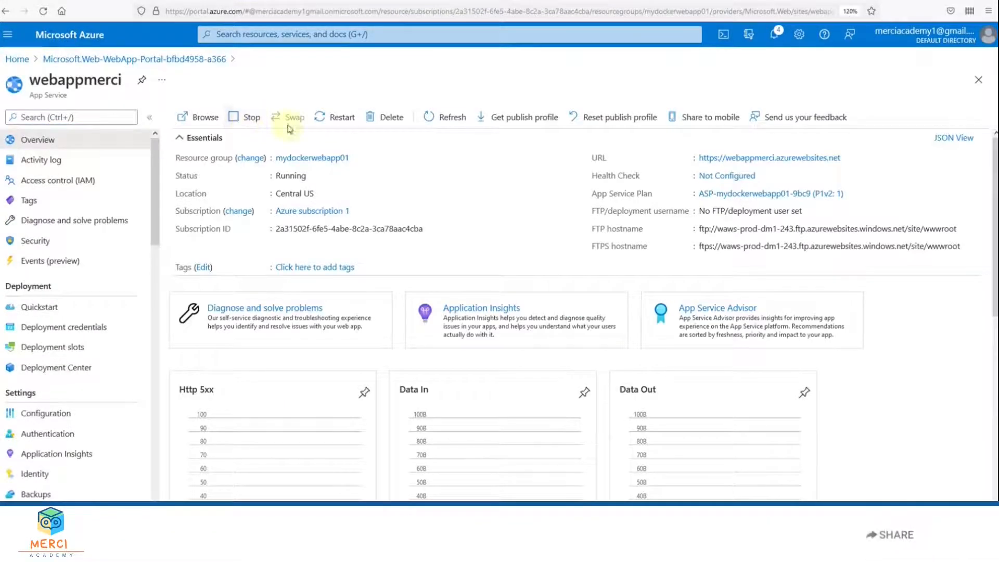
{"action": "mouse_move", "coordinate": [438, 143]}
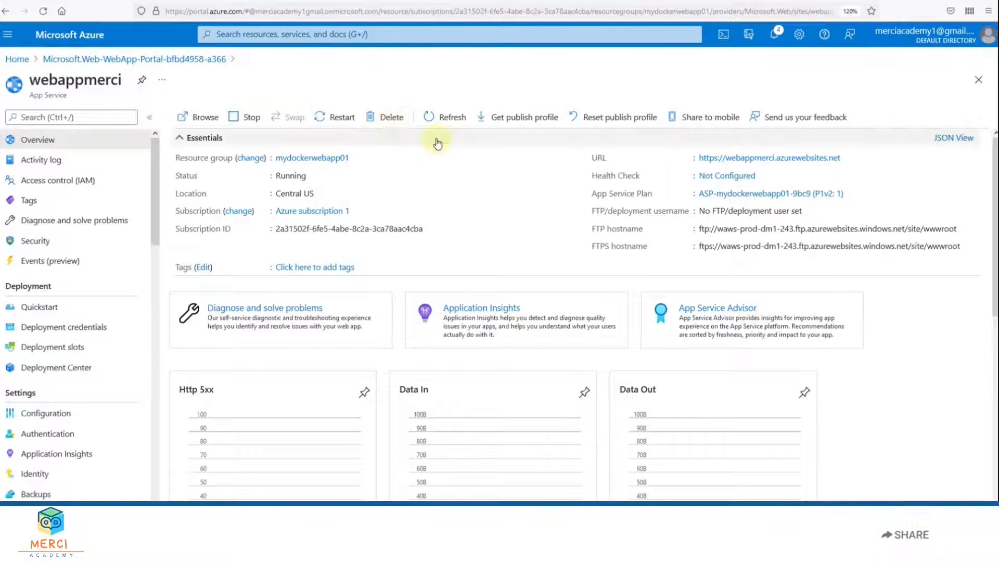
{"action": "mouse_move", "coordinate": [699, 137]}
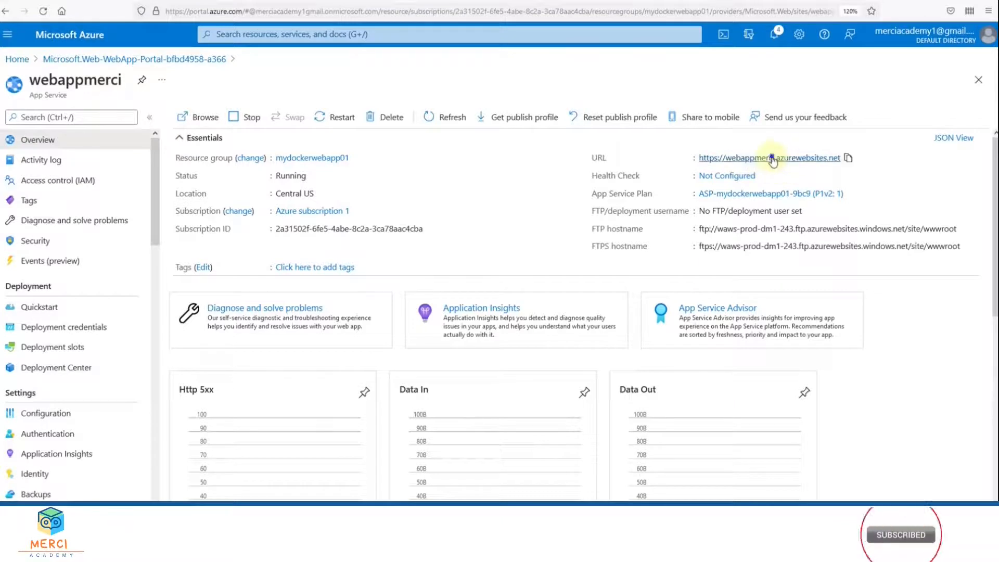
{"action": "right_click", "coordinate": [769, 157]}
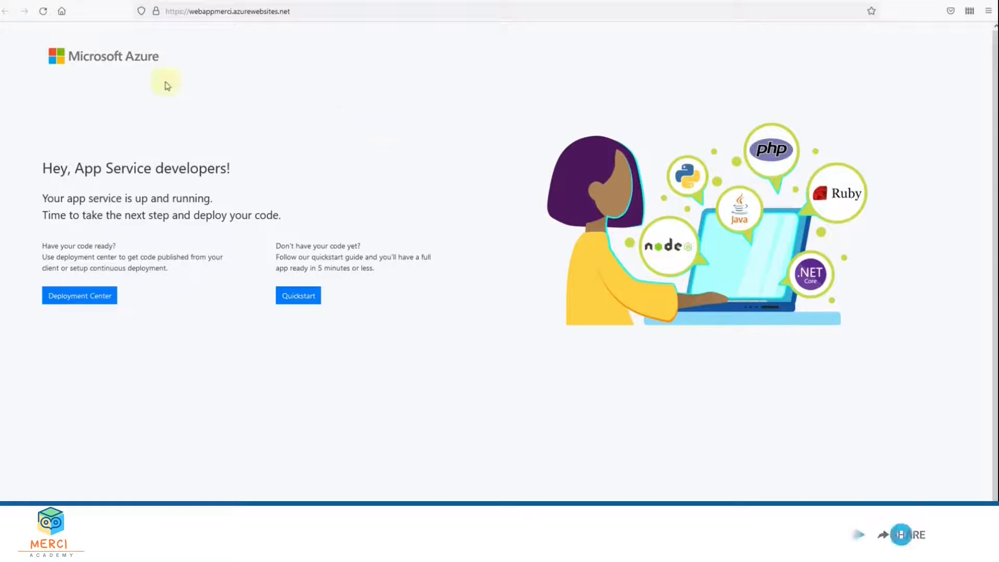
{"action": "mouse_move", "coordinate": [26, 144]}
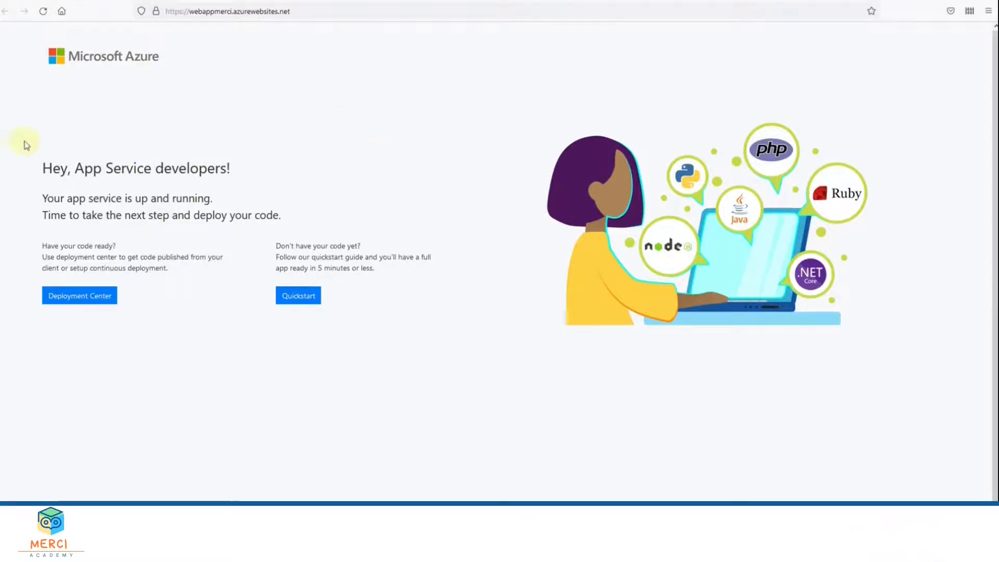
{"action": "mouse_move", "coordinate": [214, 160]}
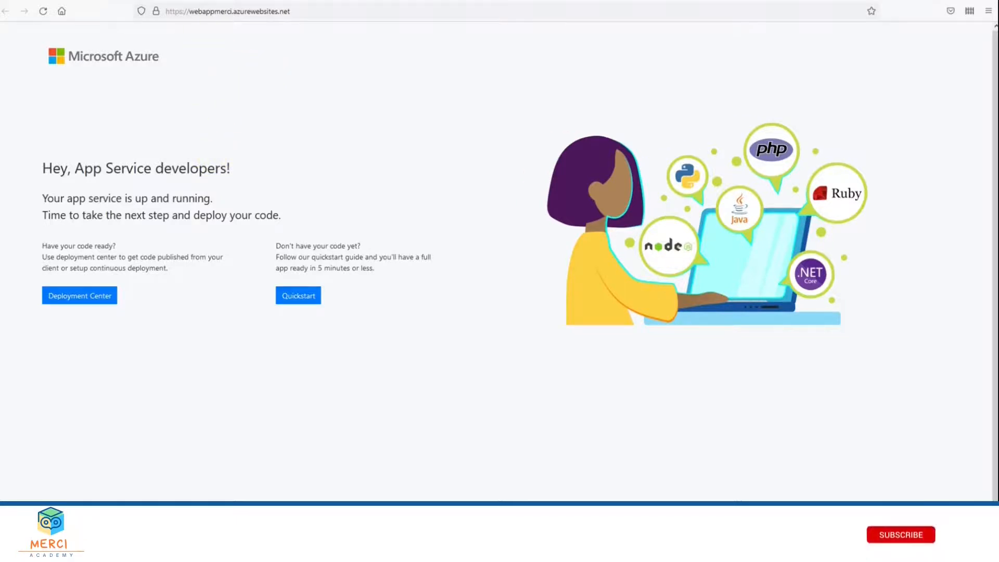
View the webappmerci default page confirming the App Service is up and running.
{"action": "left_click", "coordinate": [900, 535]}
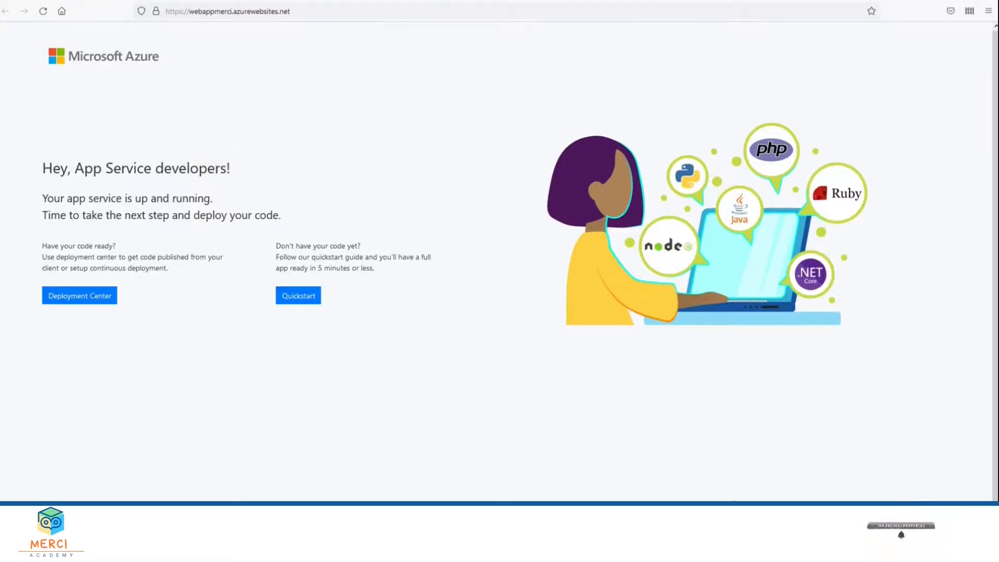